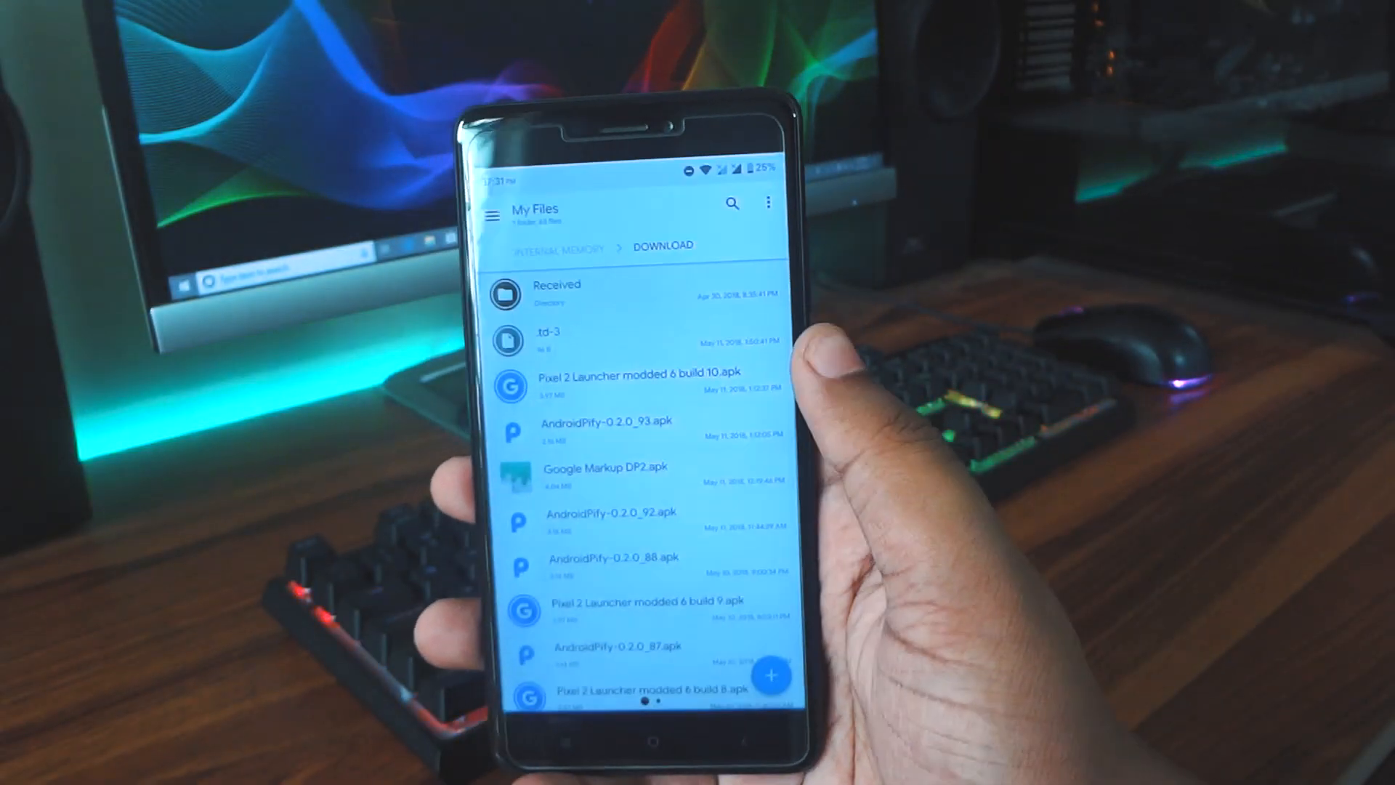
# - Install the modded Pixel 2 Launcher update and the Android P-ify APK from the file manager
pyautogui.click(640, 372)
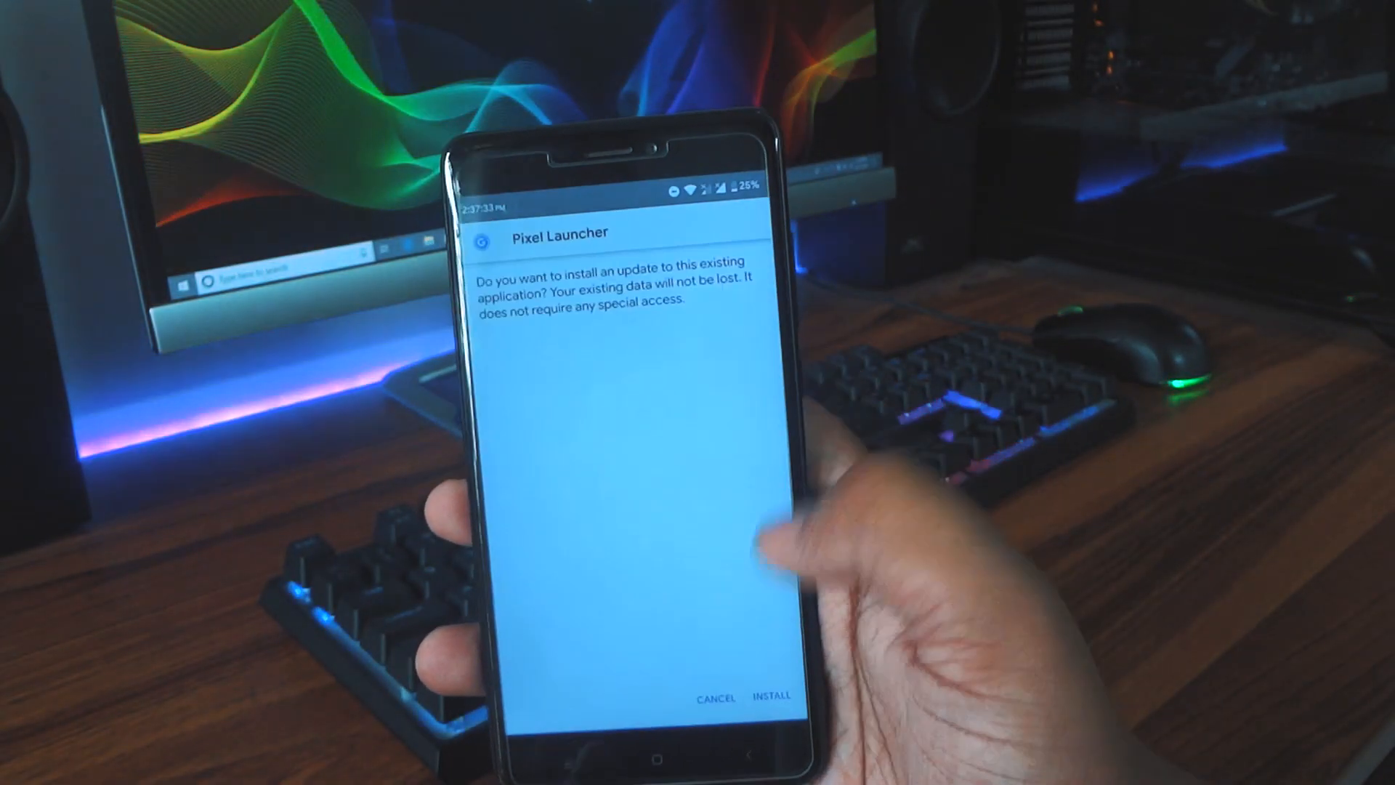
pyautogui.click(770, 696)
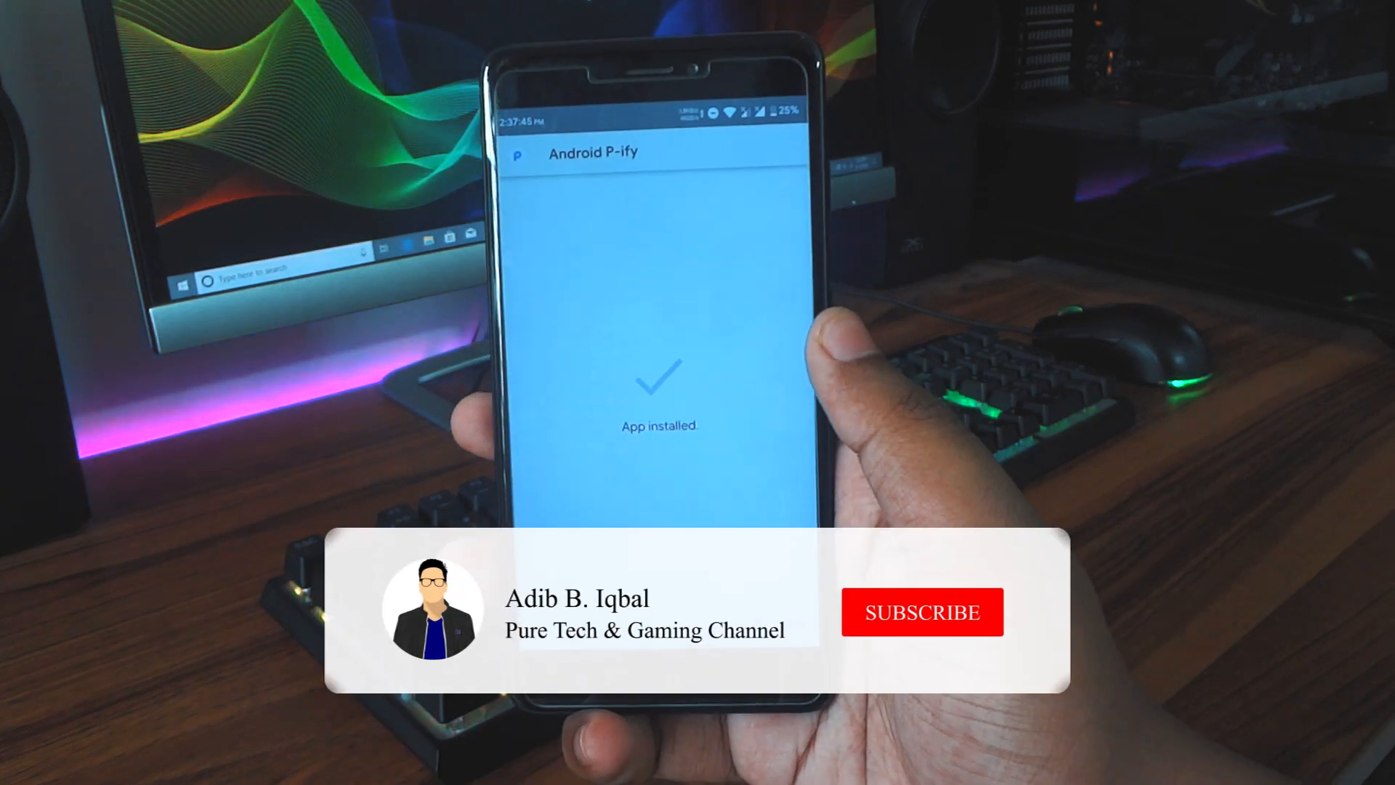
pyautogui.click(922, 612)
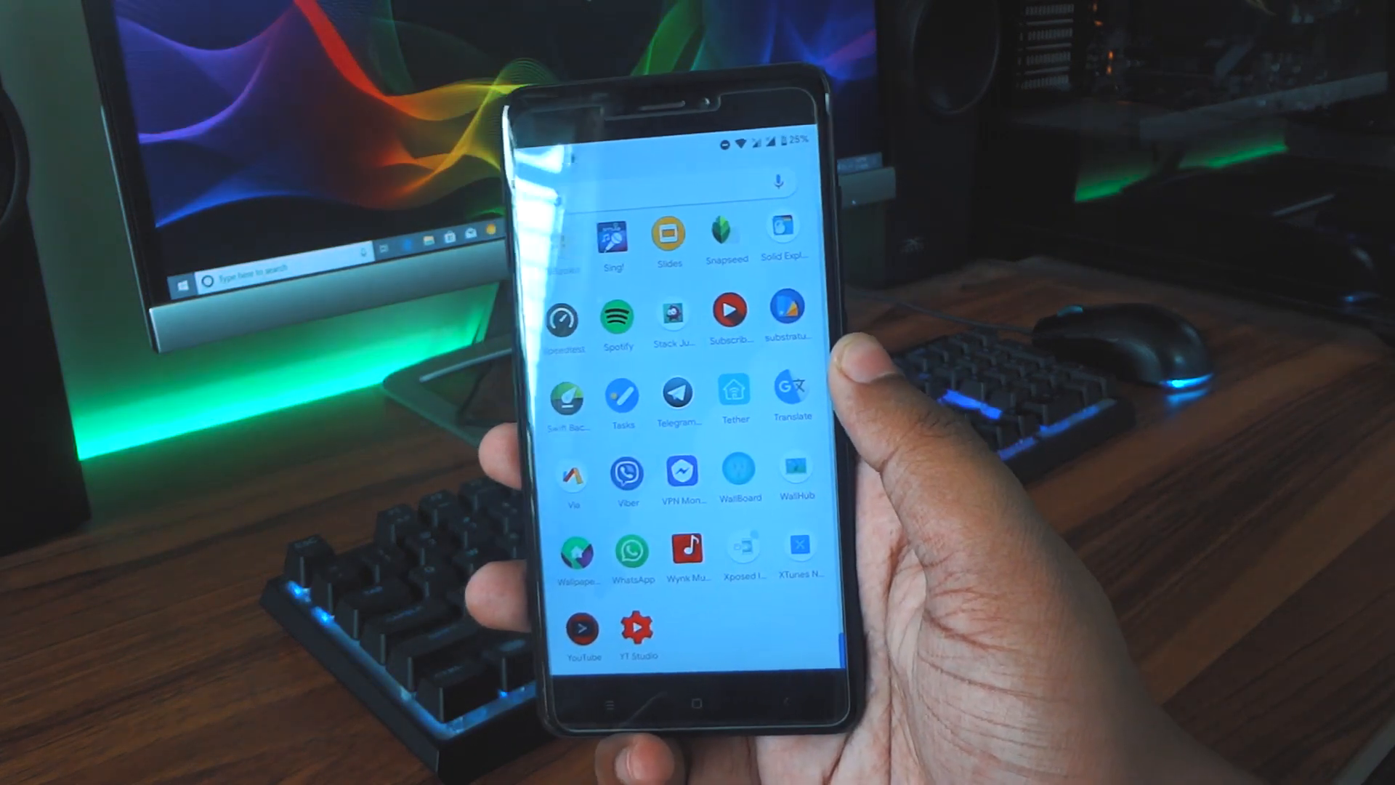
# - Tick Android P-ify in the Xposed Installer modules list and reboot into the Pixel-style home screen
pyautogui.click(742, 544)
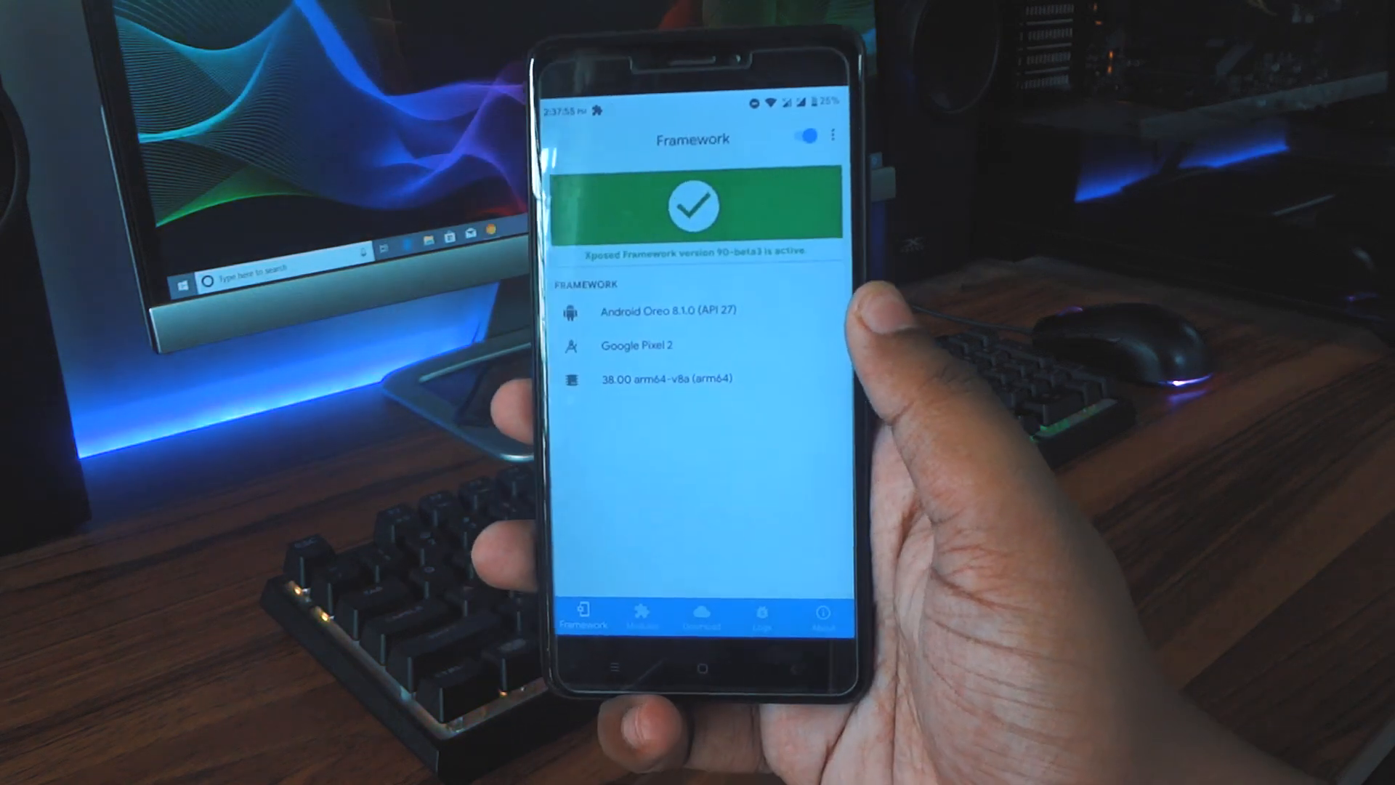
pyautogui.click(643, 614)
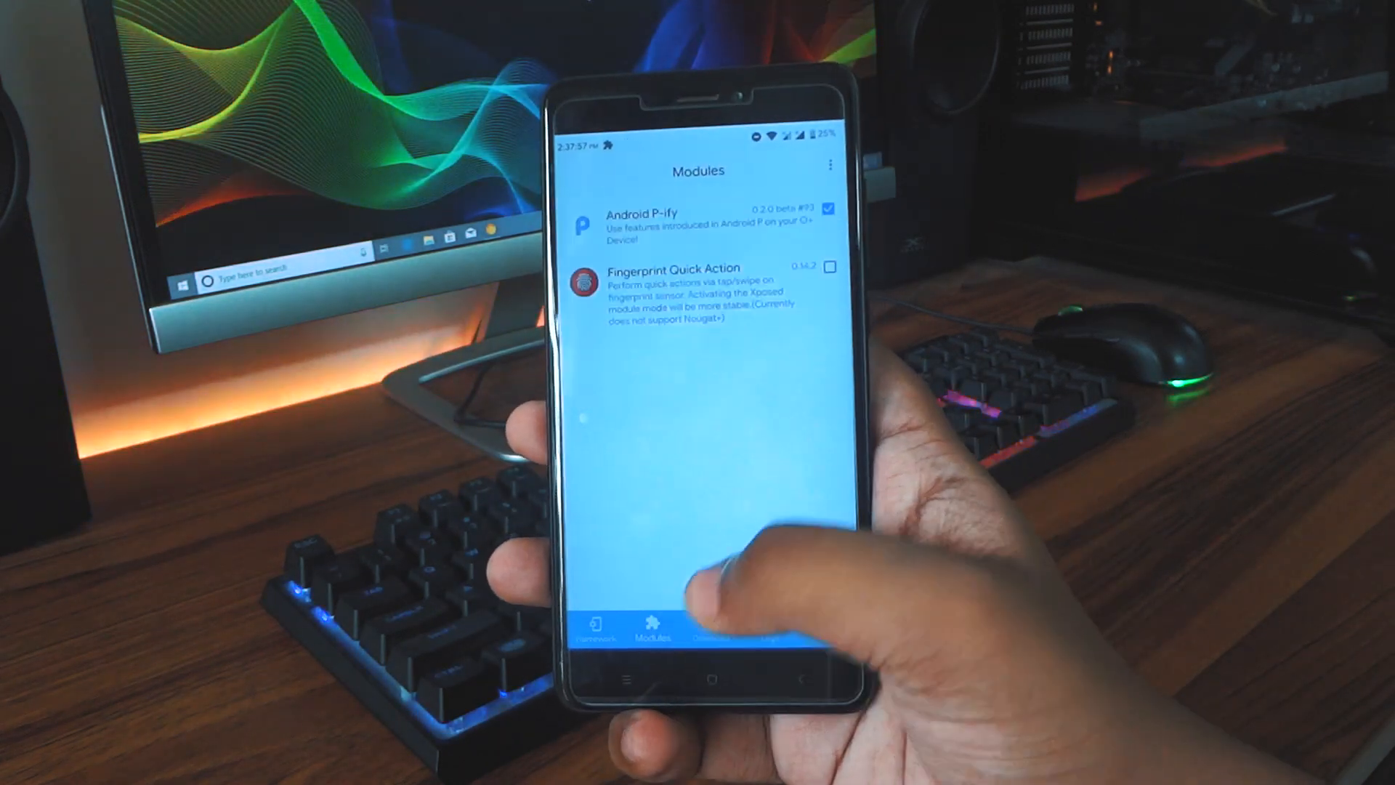
pyautogui.click(827, 207)
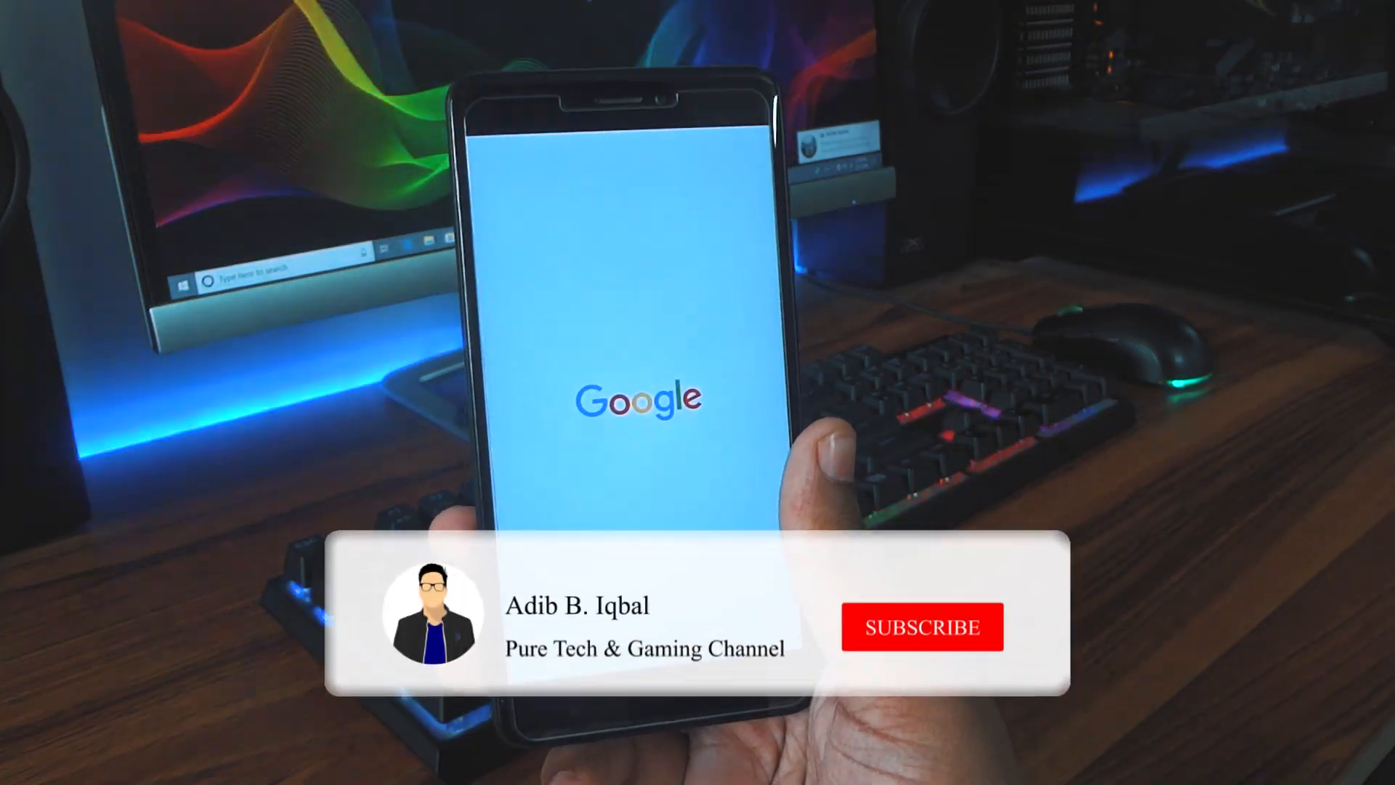
pyautogui.click(921, 626)
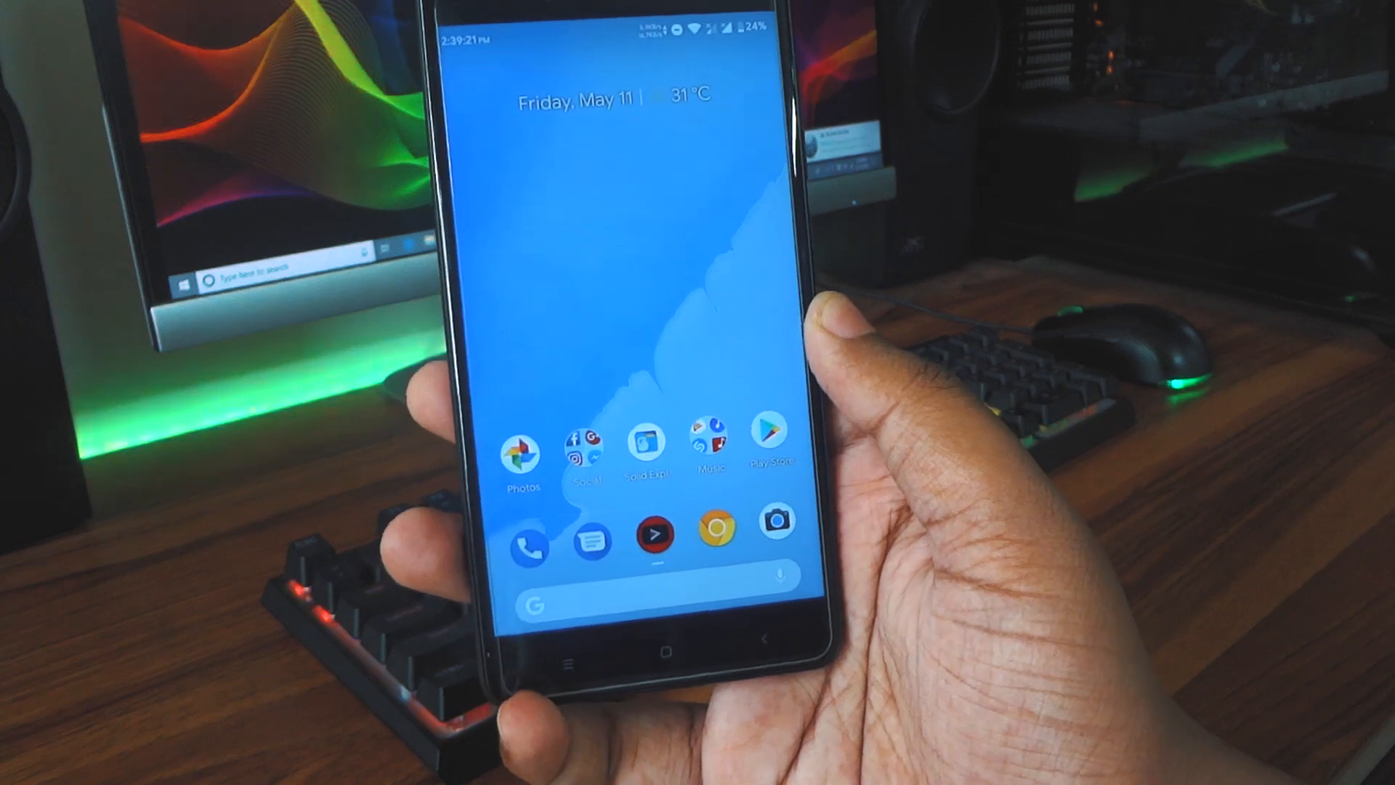
# - Pull down the Android P-styled quick settings shade and go into the system Settings app
pyautogui.click(767, 430)
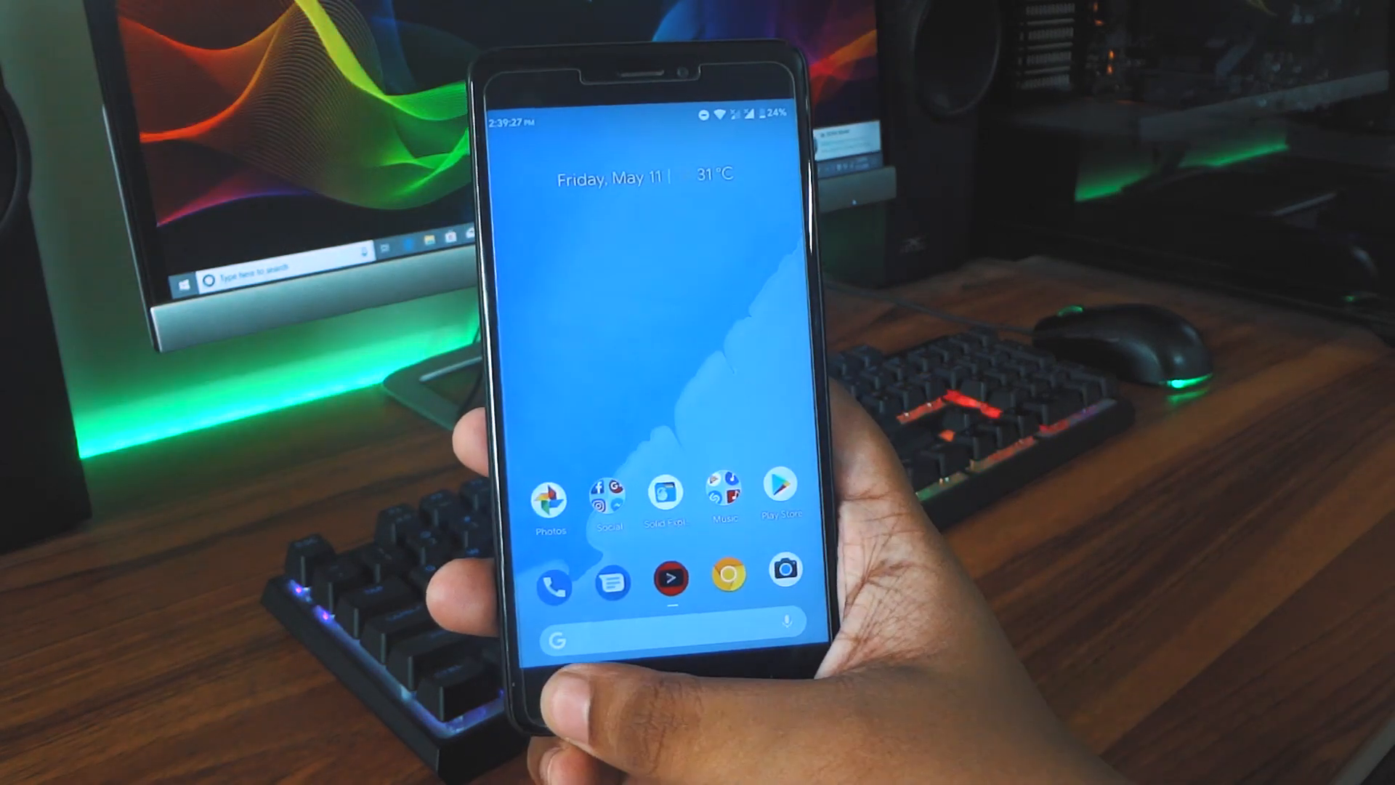
pyautogui.click(780, 490)
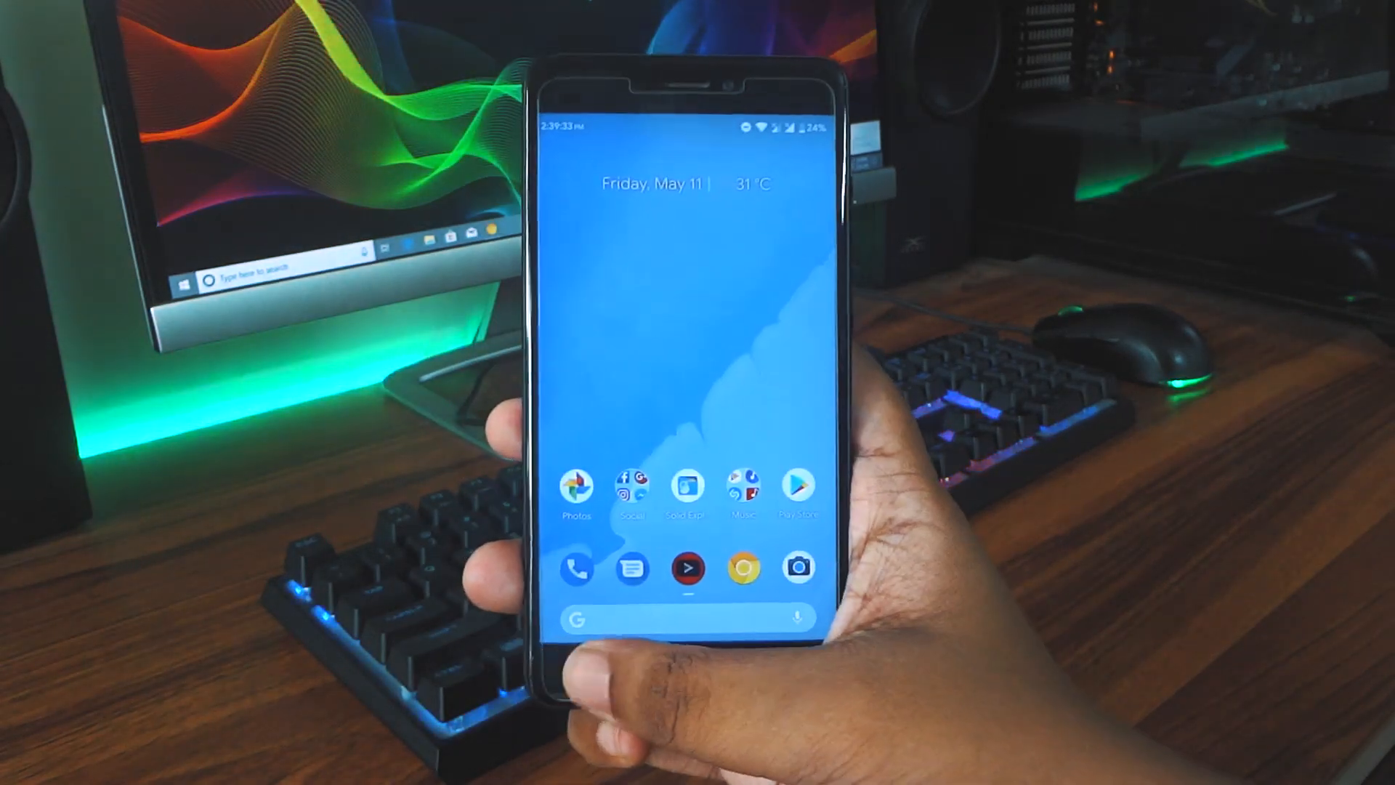
pyautogui.click(798, 490)
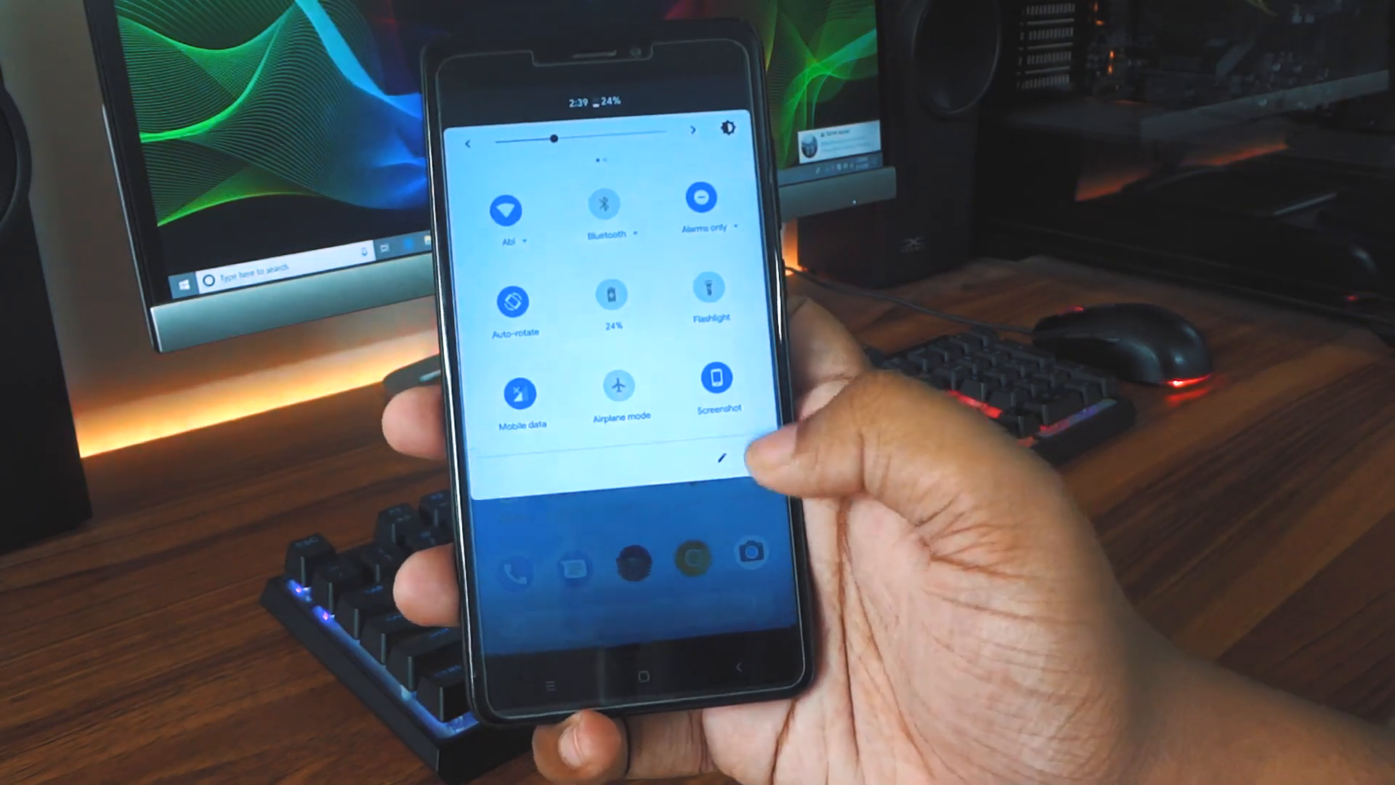
pyautogui.click(721, 457)
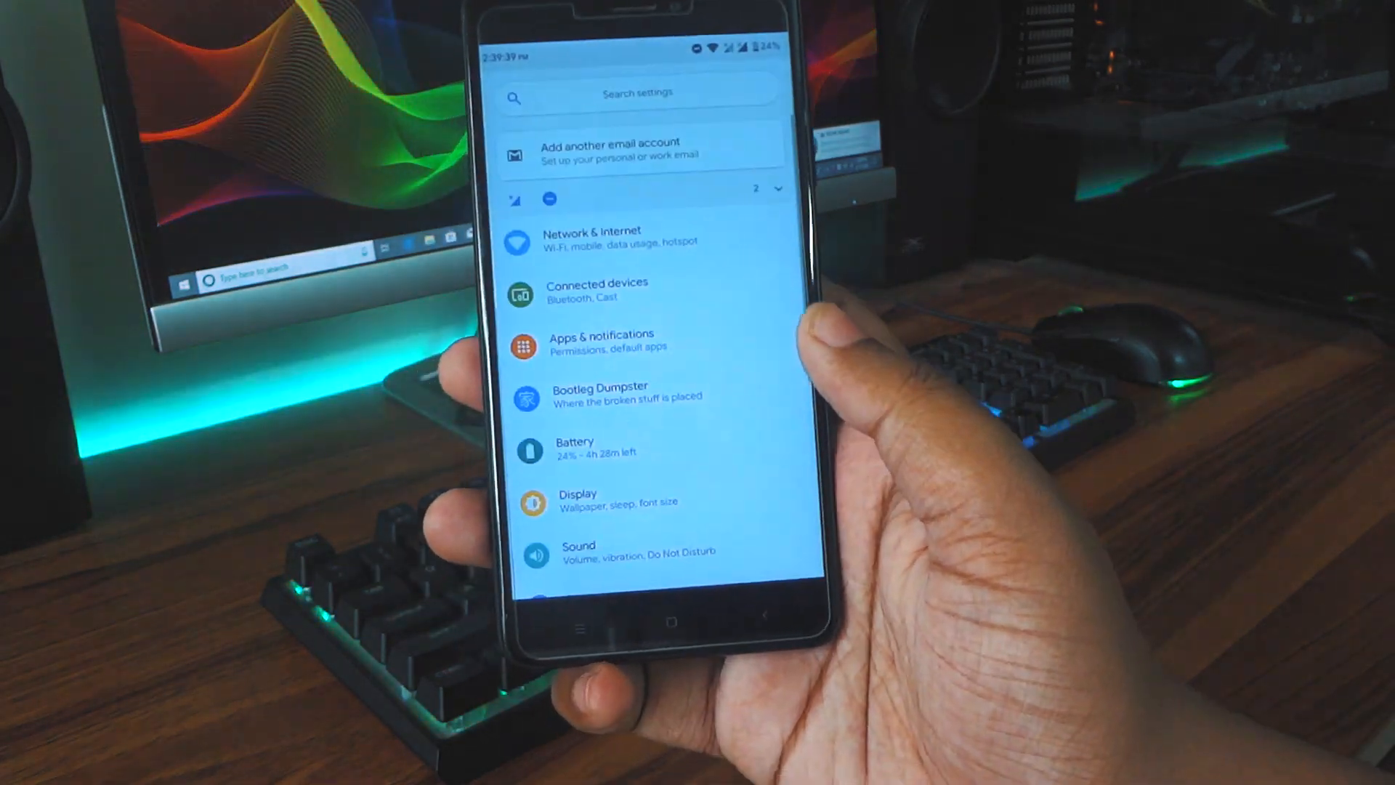